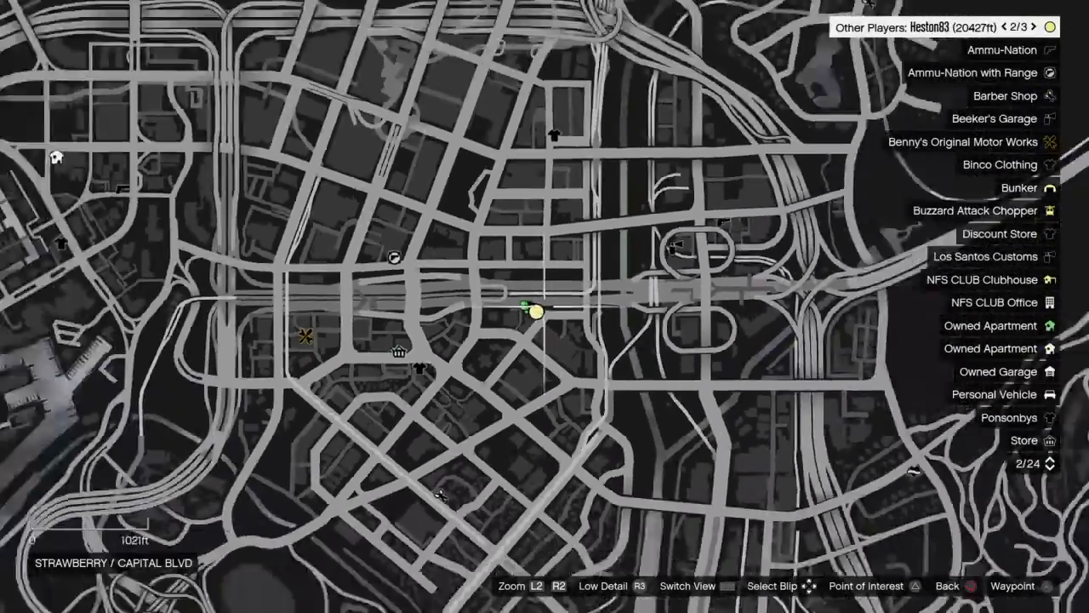
# Scroll the map legend to Other Players and zoom onto the first player's Strawberry blip
pyautogui.scroll(-3)
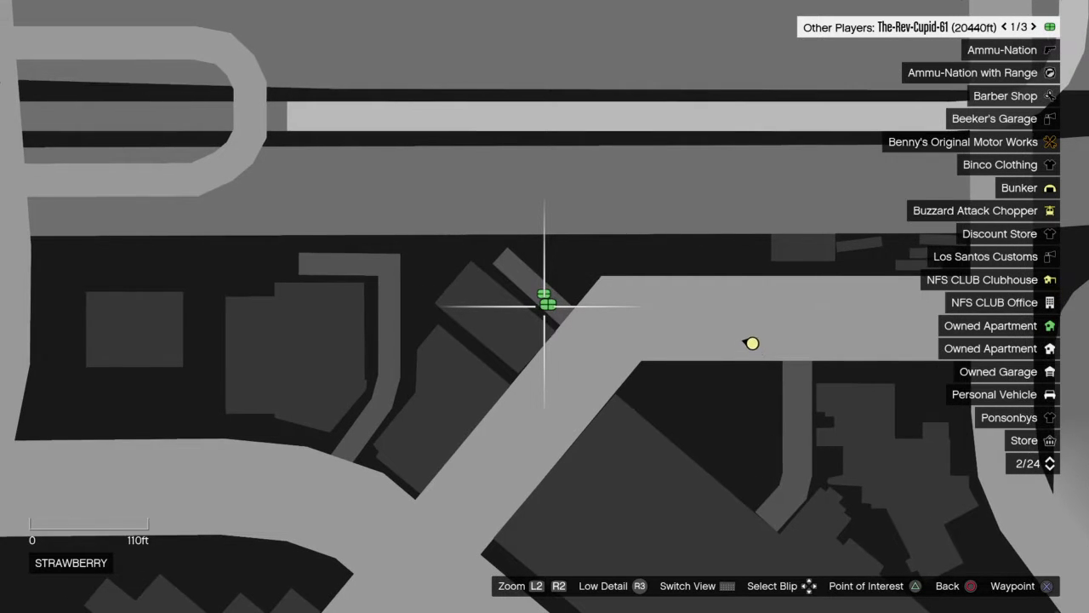
# Scroll the legend to Other Players to center on the blip beside Binco Clothing, Textile City
pyautogui.scroll(-3)
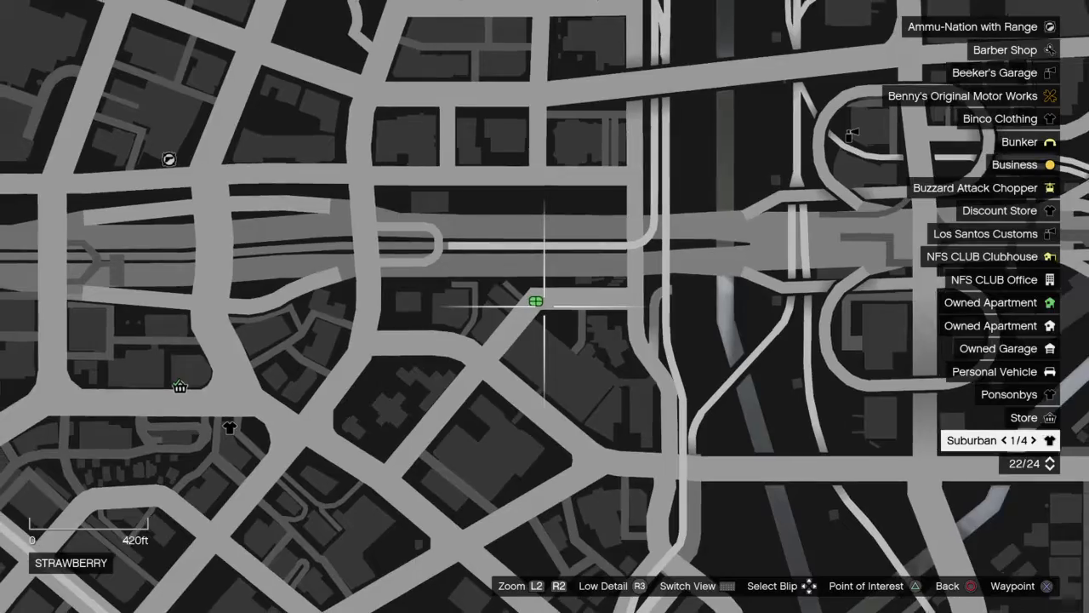
pyautogui.scroll(-3)
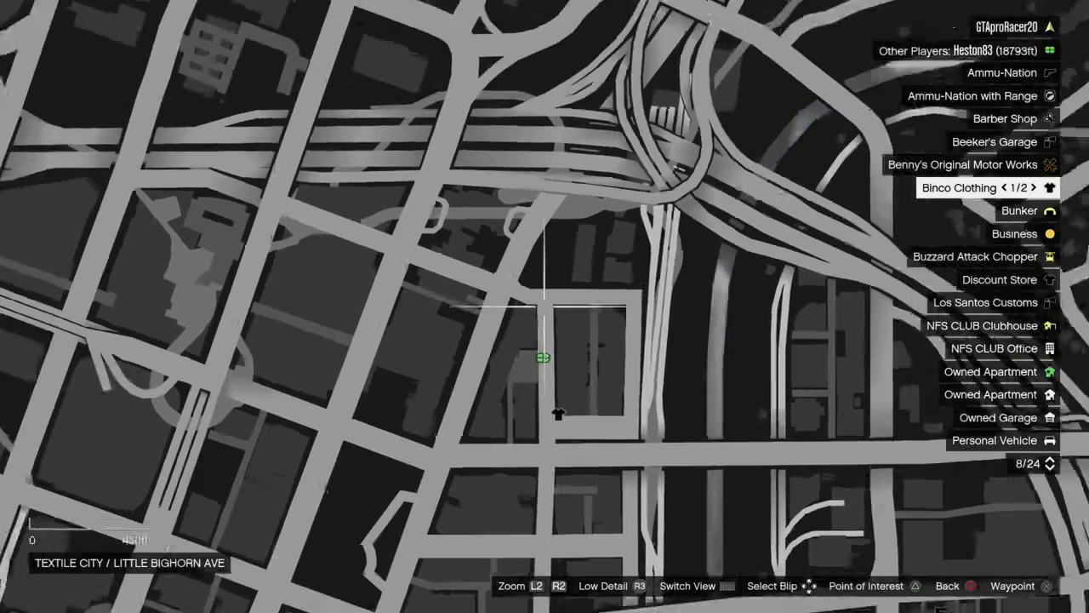
pyautogui.scroll(-3)
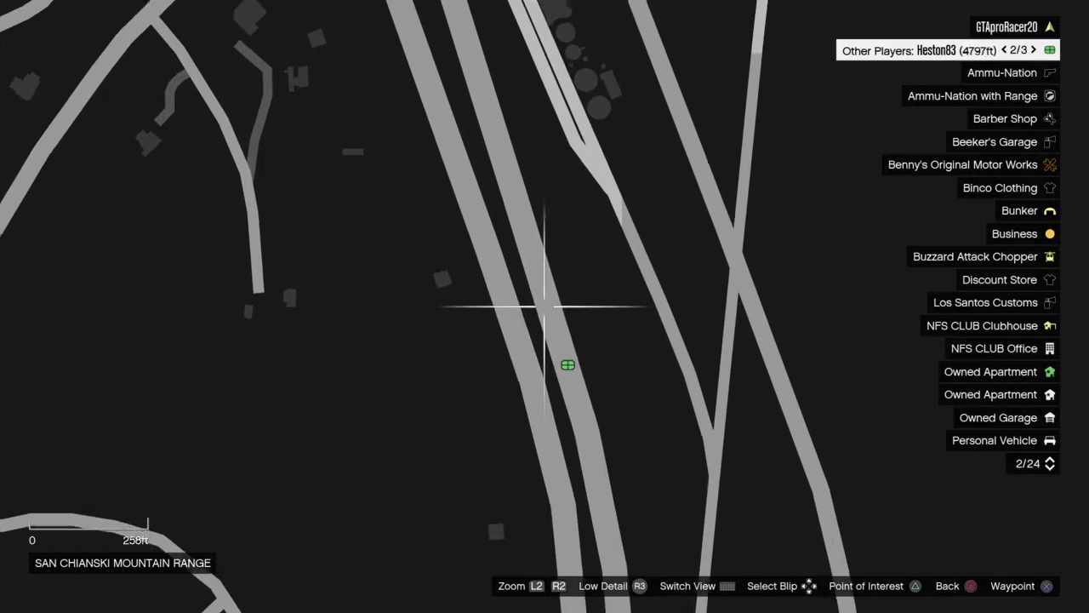
pyautogui.scroll(-3)
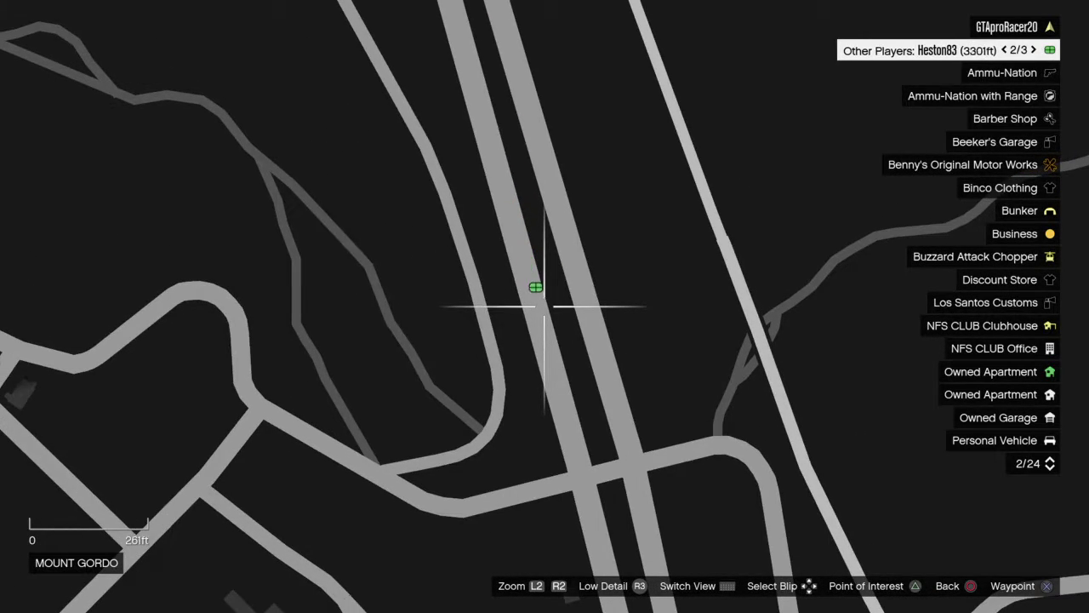
pyautogui.scroll(-3)
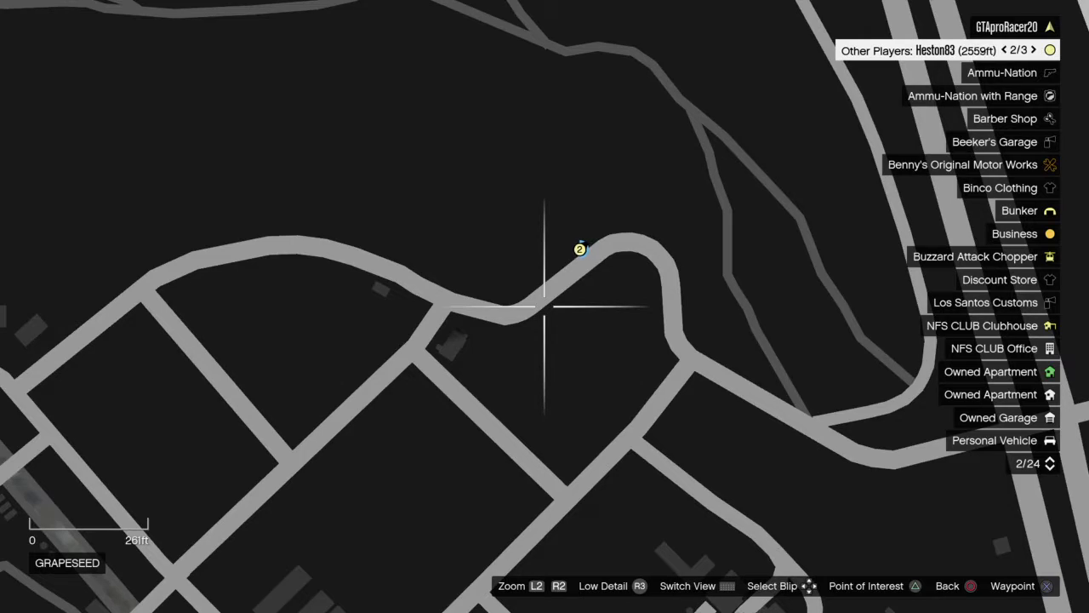
pyautogui.press('escape')
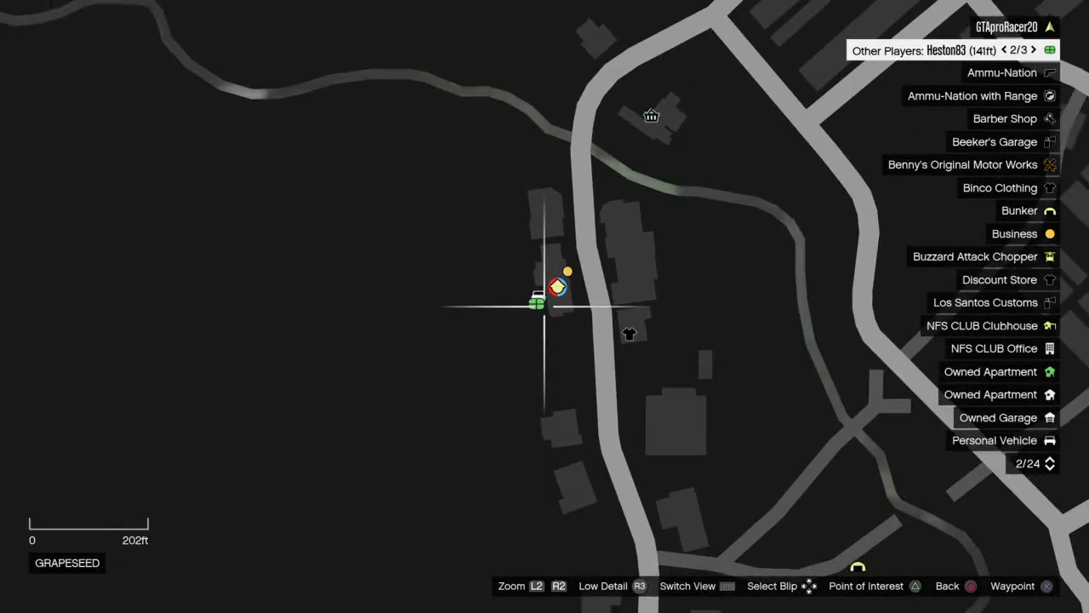
pyautogui.scroll(-3)
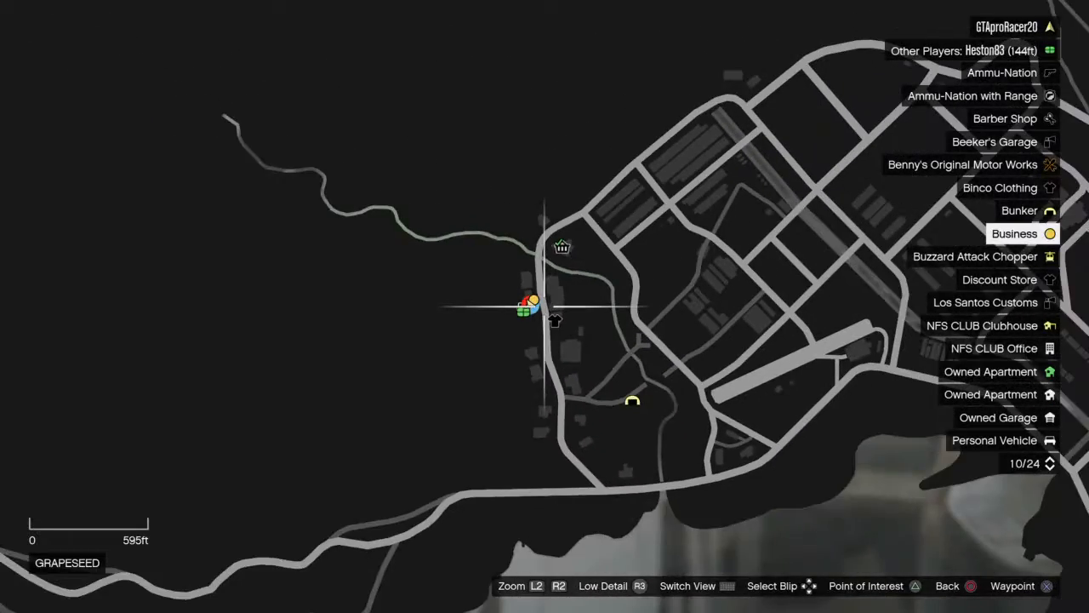